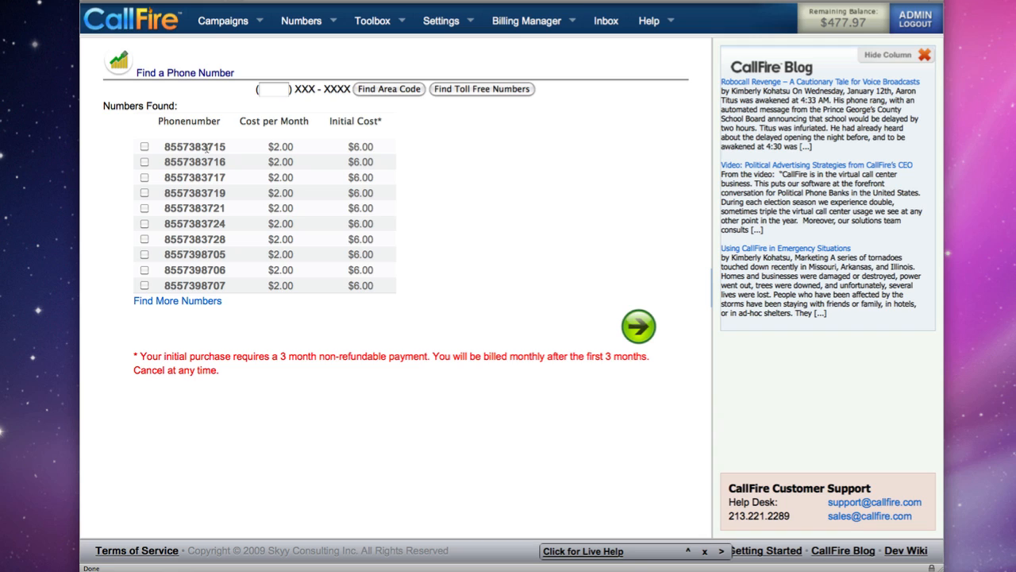
{"action": "mouse_move", "coordinate": [187, 137]}
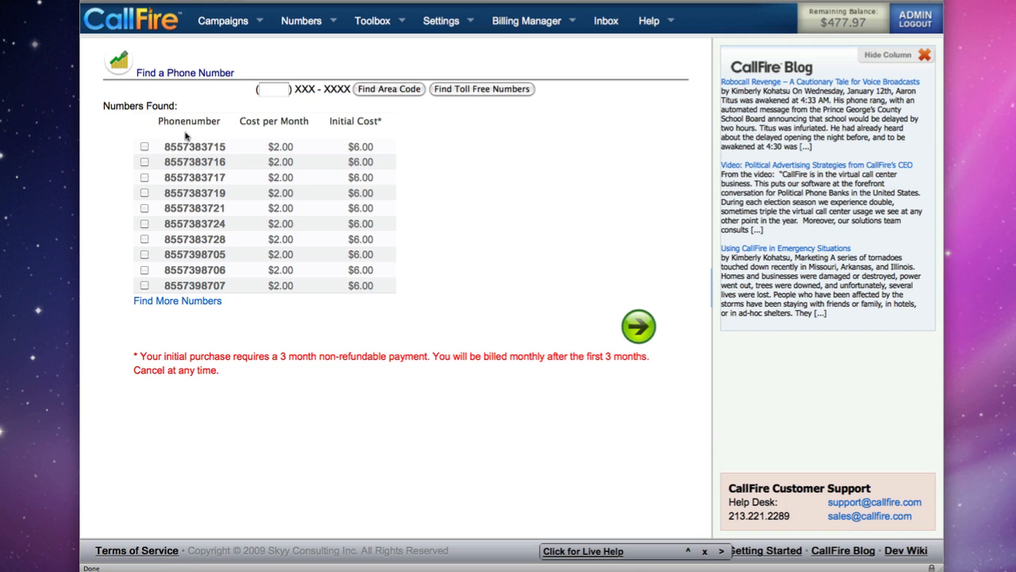
{"action": "mouse_move", "coordinate": [181, 178]}
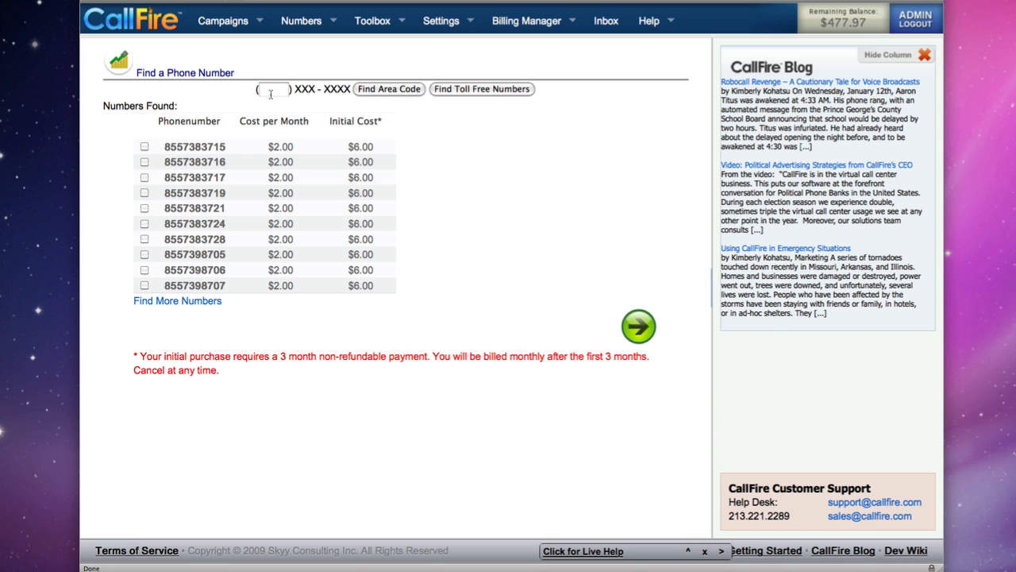
Step: Enter area code 310 in the Find a Phone Number search field
{"action": "left_click", "coordinate": [266, 89]}
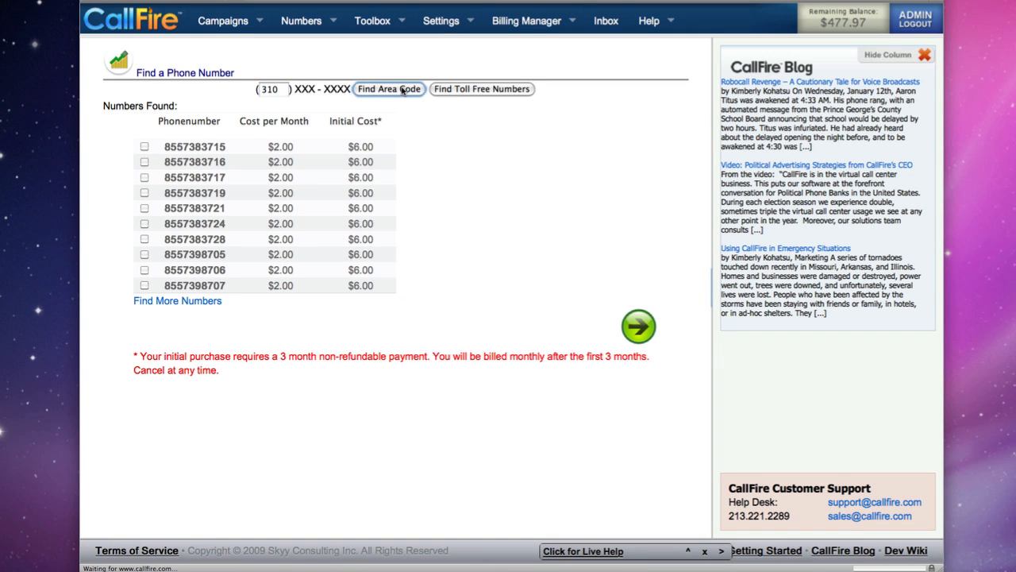
{"action": "left_click", "coordinate": [387, 89]}
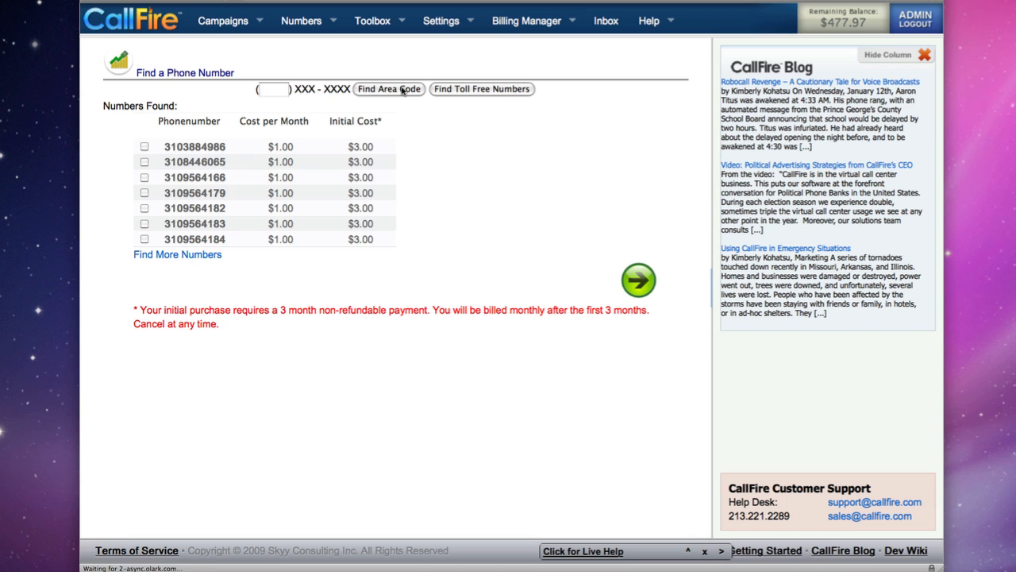
{"action": "mouse_move", "coordinate": [213, 136]}
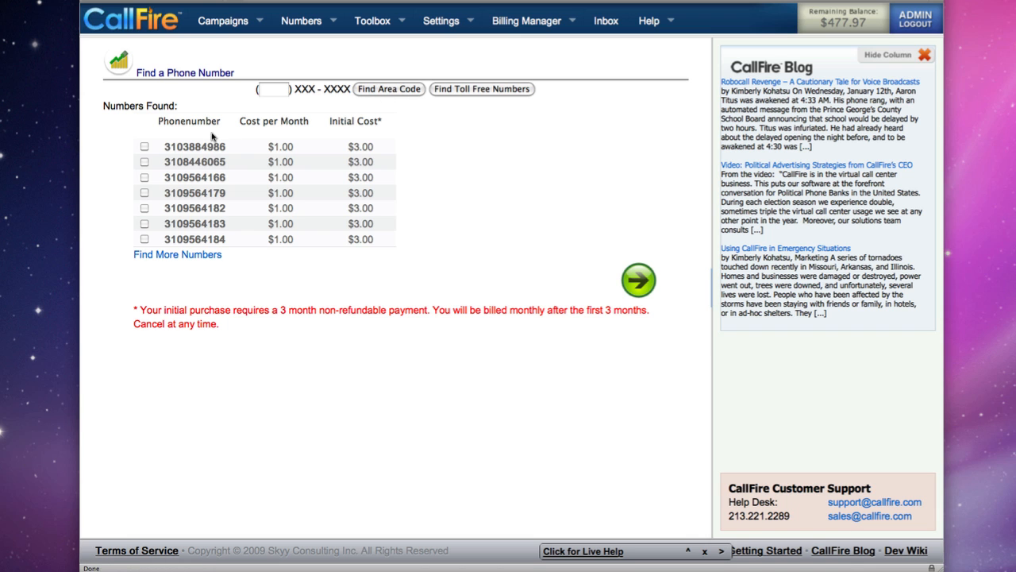
{"action": "left_click", "coordinate": [145, 146]}
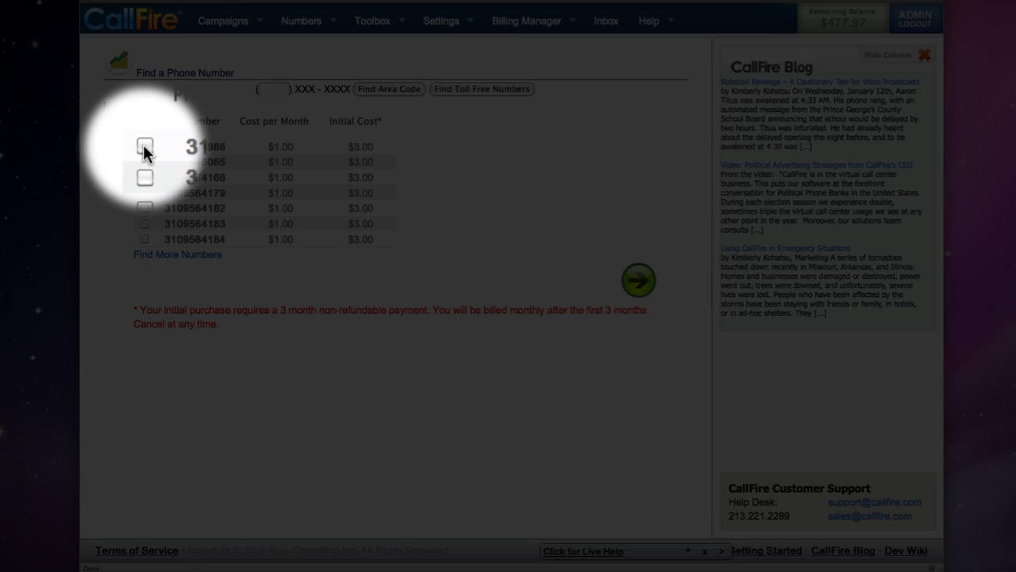
{"action": "left_click", "coordinate": [145, 146]}
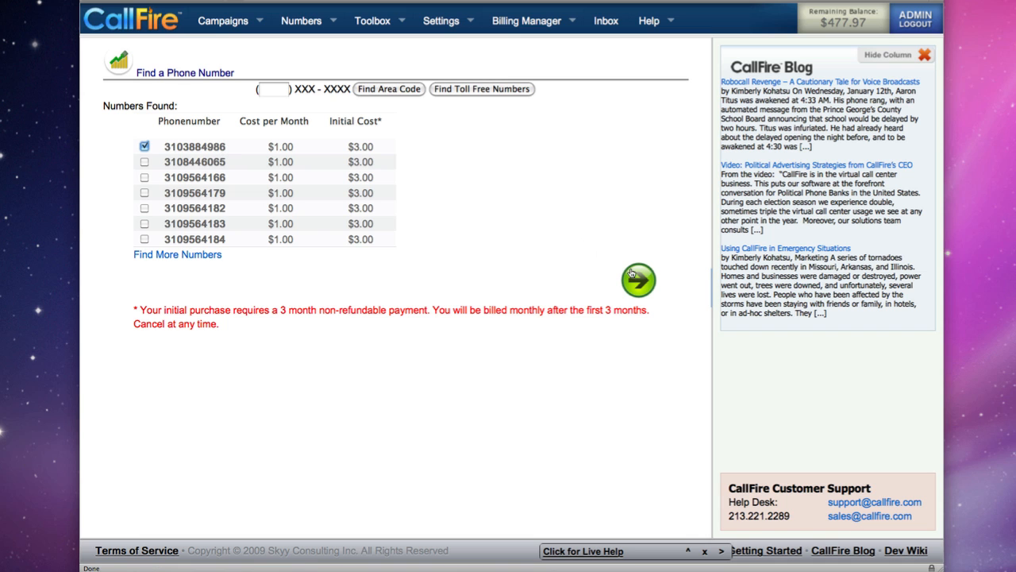
{"action": "left_click", "coordinate": [638, 280]}
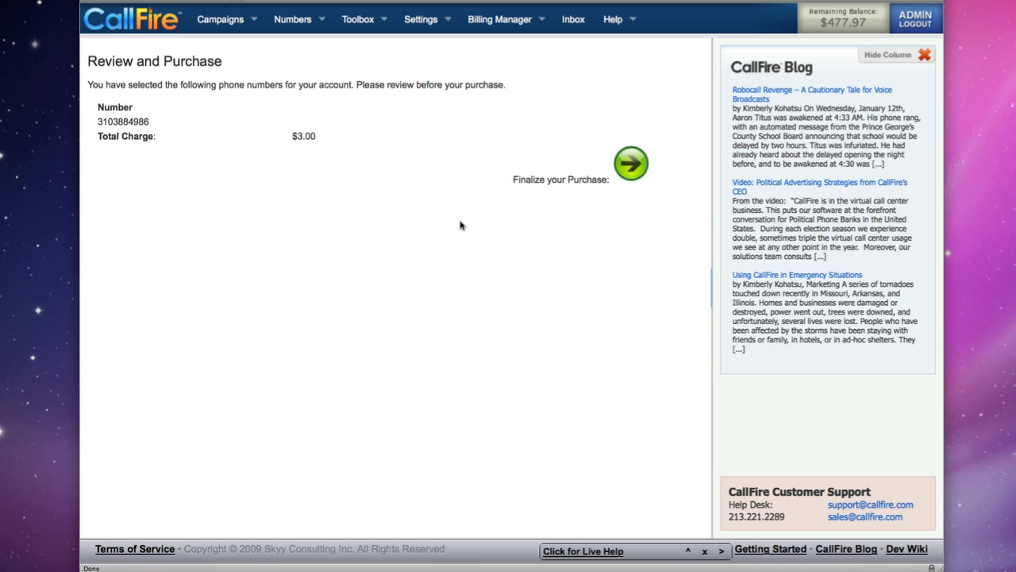
{"action": "mouse_move", "coordinate": [456, 194]}
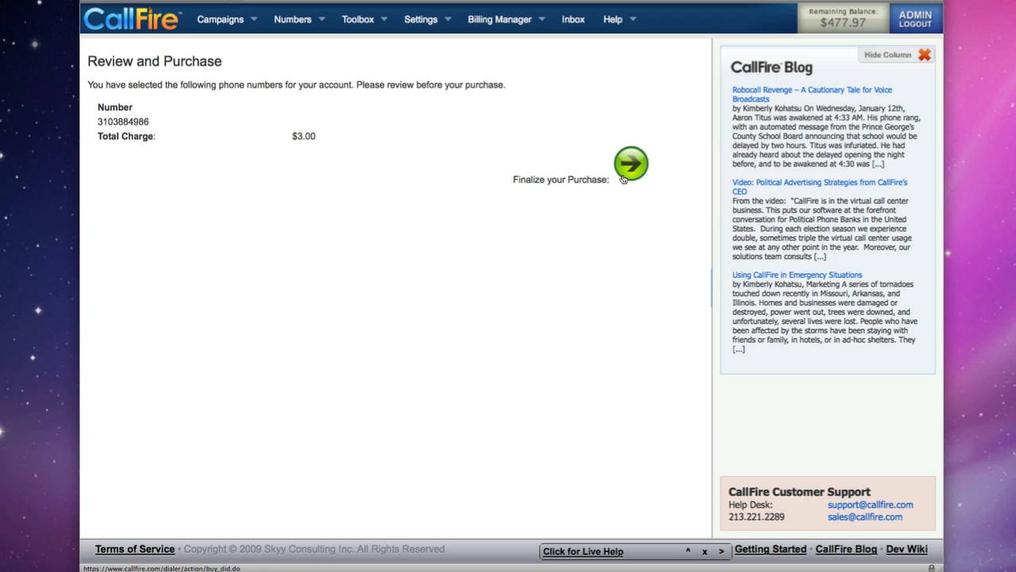
{"action": "left_click", "coordinate": [632, 164]}
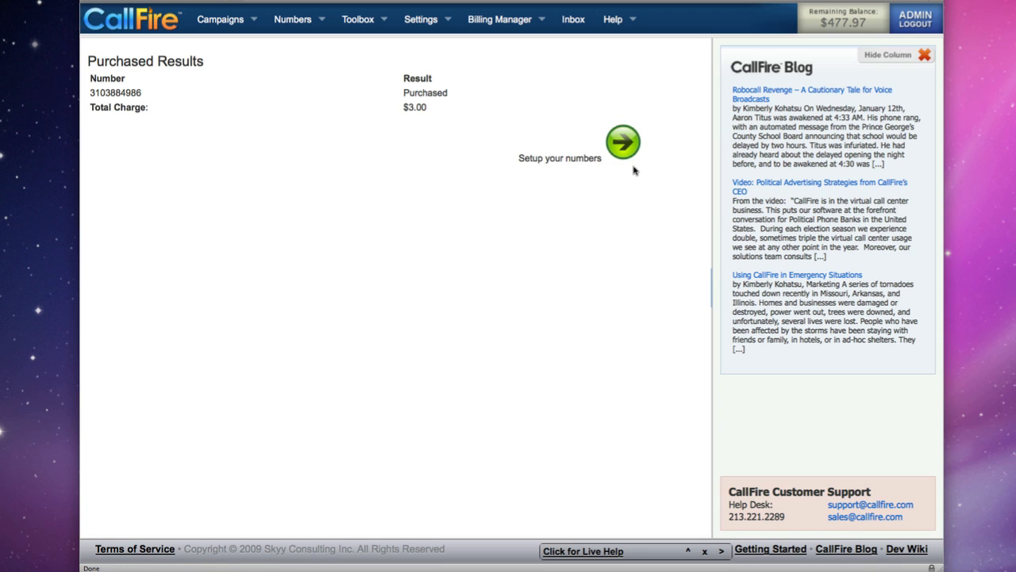
{"action": "mouse_move", "coordinate": [622, 142]}
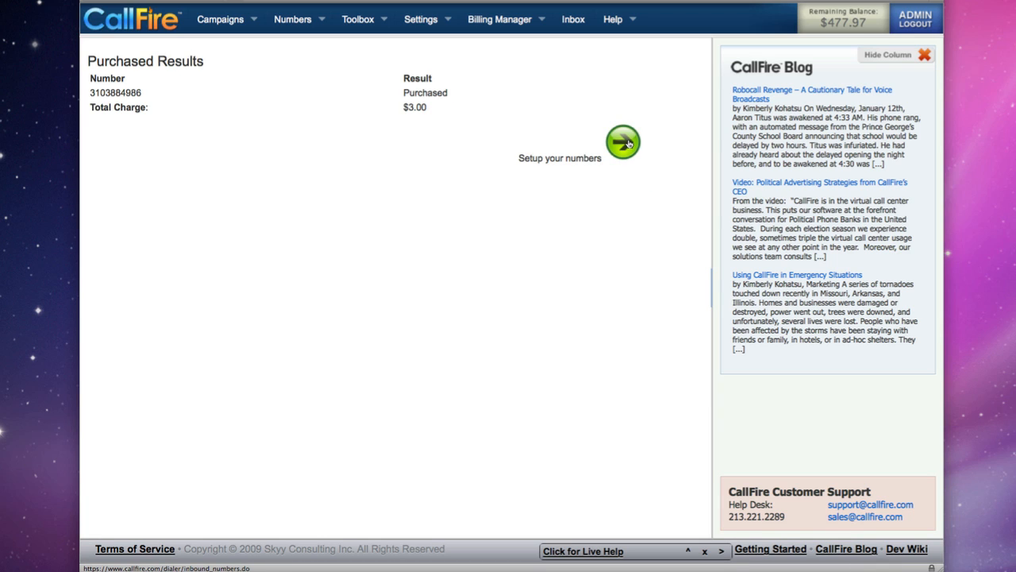
{"action": "left_click", "coordinate": [623, 143]}
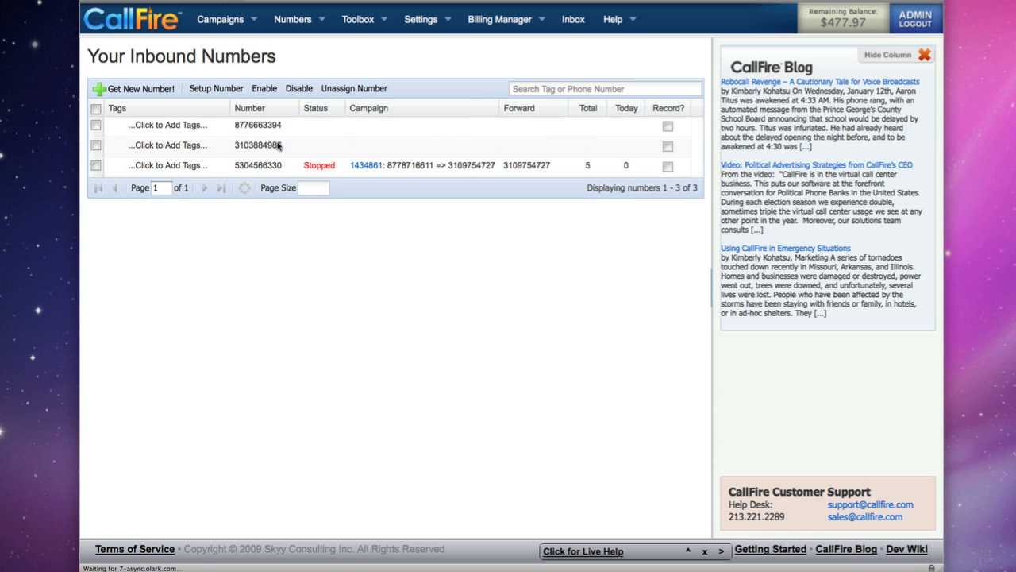
{"action": "mouse_move", "coordinate": [146, 146]}
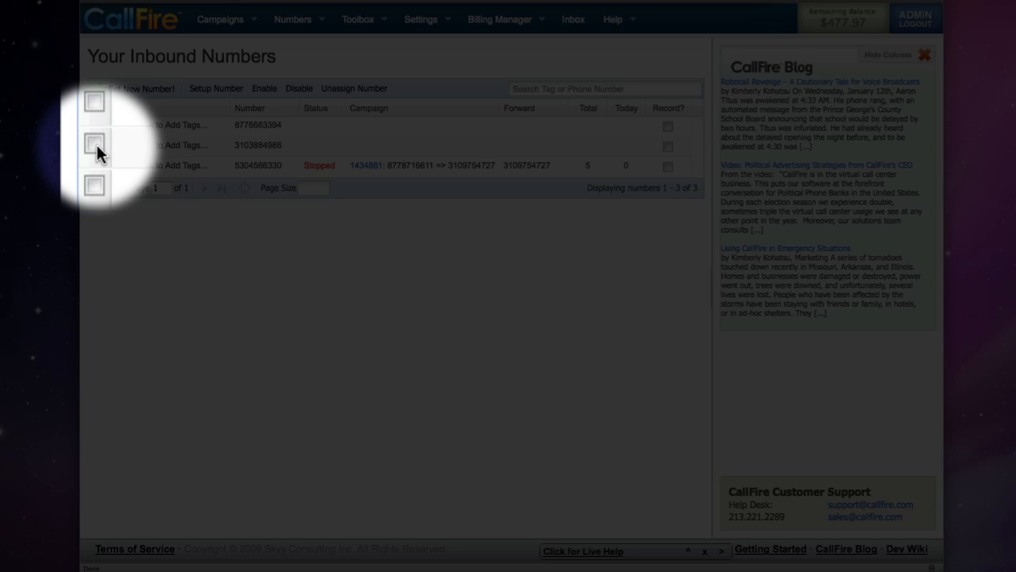
{"action": "left_click", "coordinate": [96, 146]}
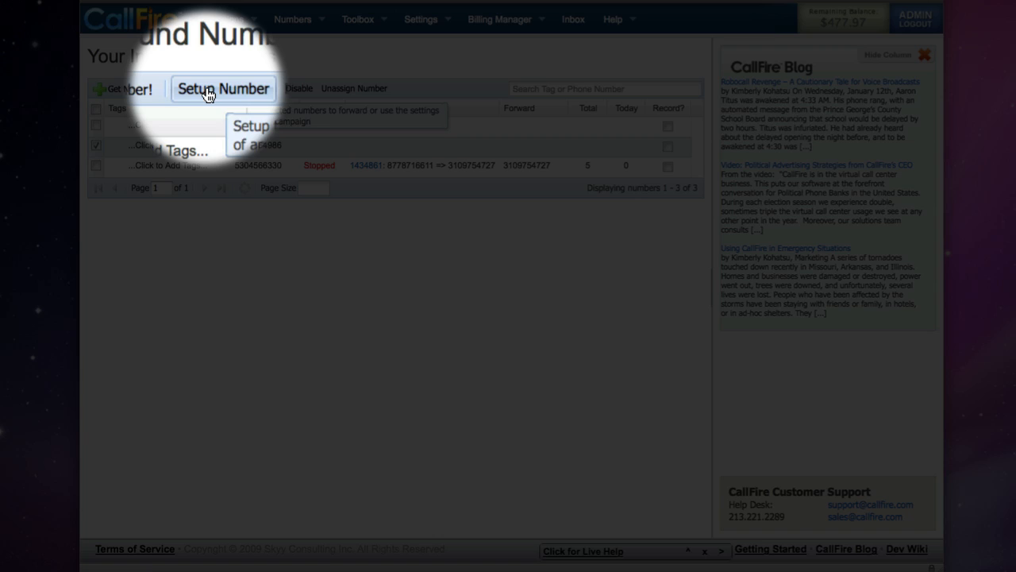
{"action": "left_click", "coordinate": [216, 89]}
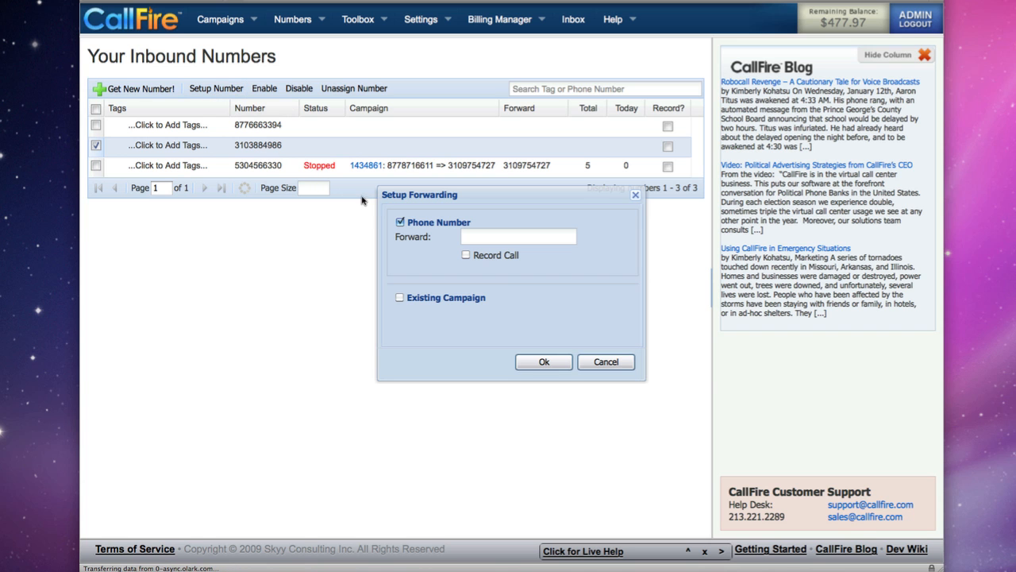
{"action": "mouse_move", "coordinate": [441, 238]}
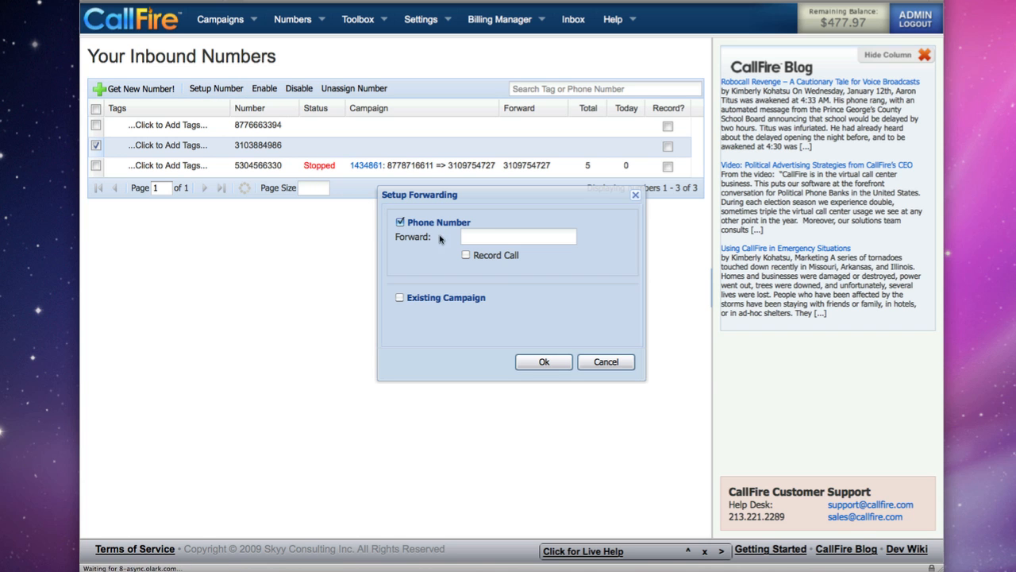
{"action": "left_click", "coordinate": [518, 237]}
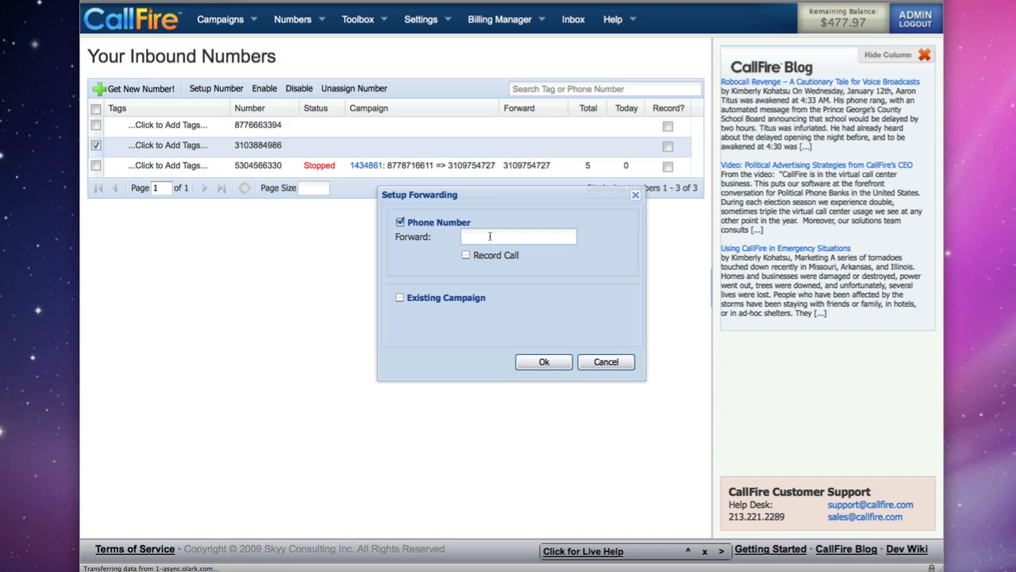
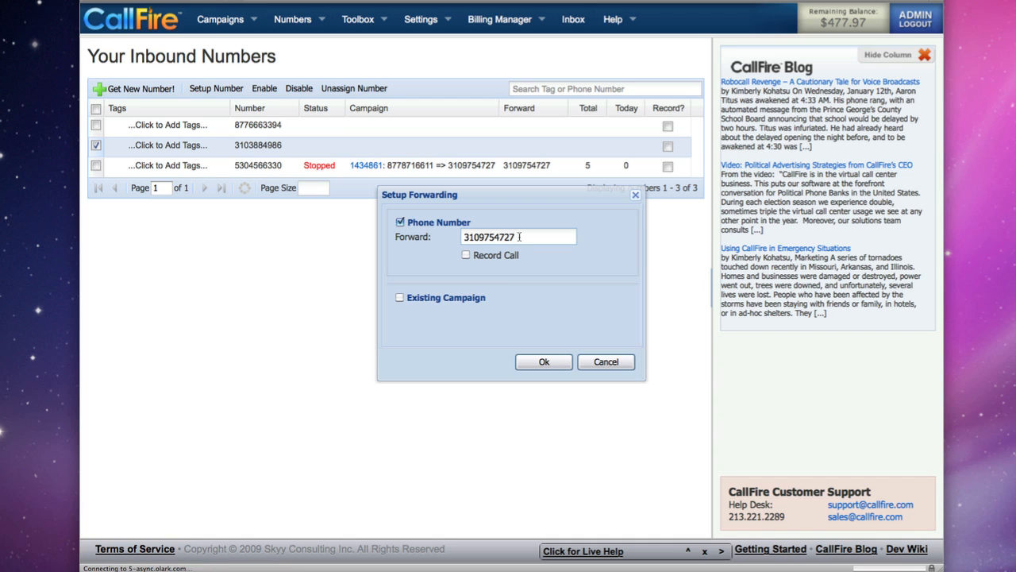
{"action": "left_click", "coordinate": [543, 362]}
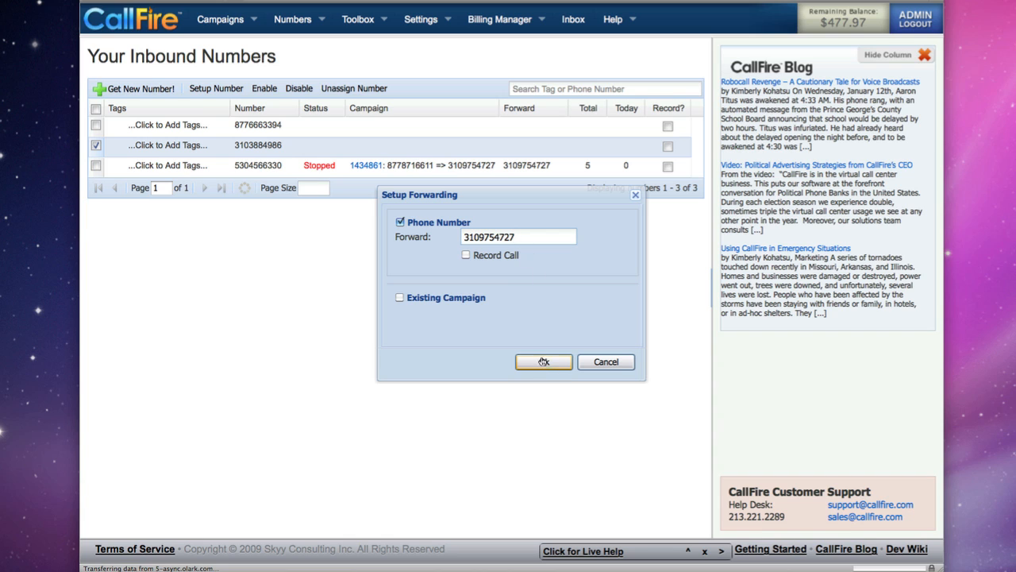
{"action": "left_click", "coordinate": [543, 362]}
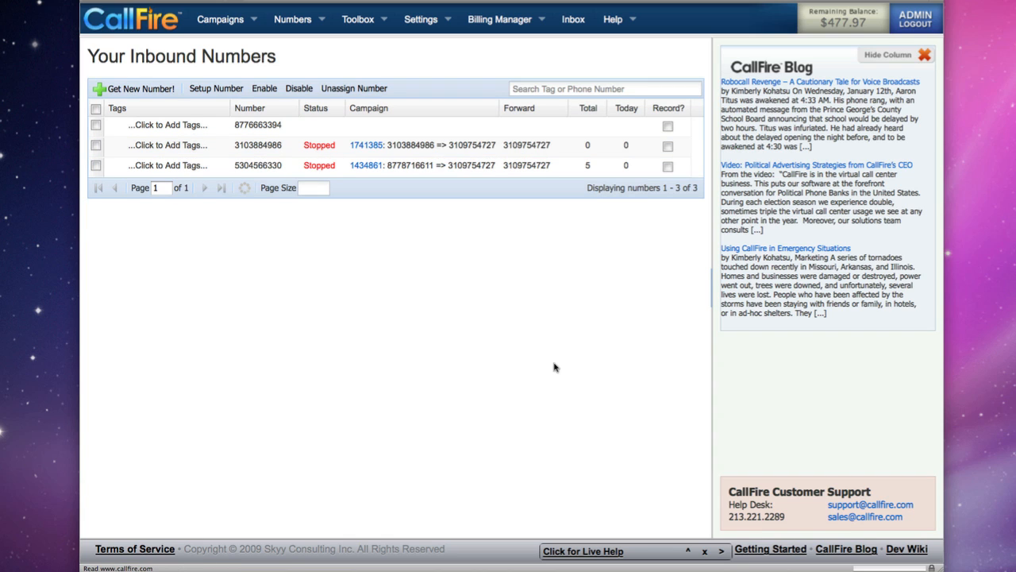
{"action": "mouse_move", "coordinate": [364, 203]}
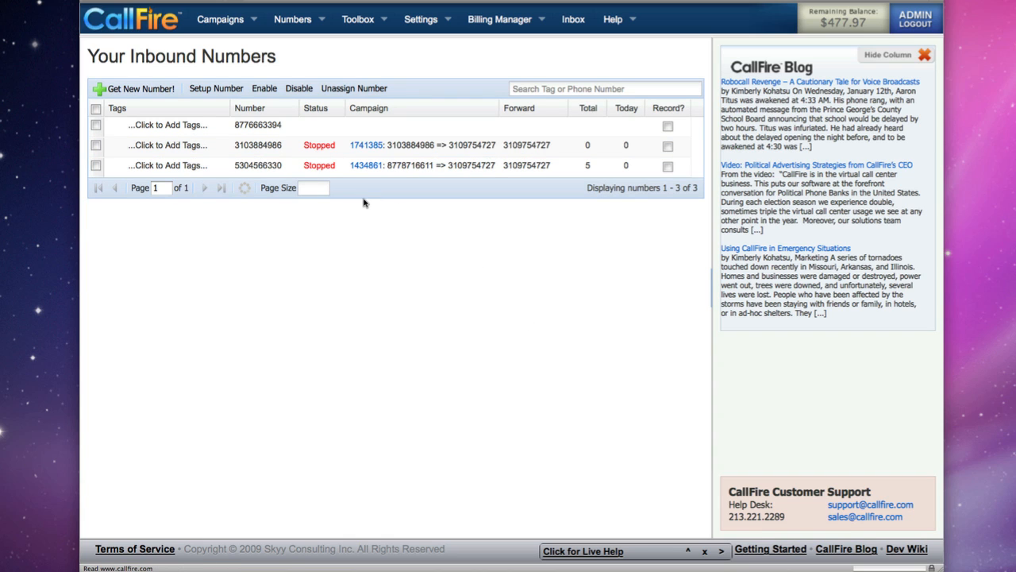
{"action": "mouse_move", "coordinate": [413, 144]}
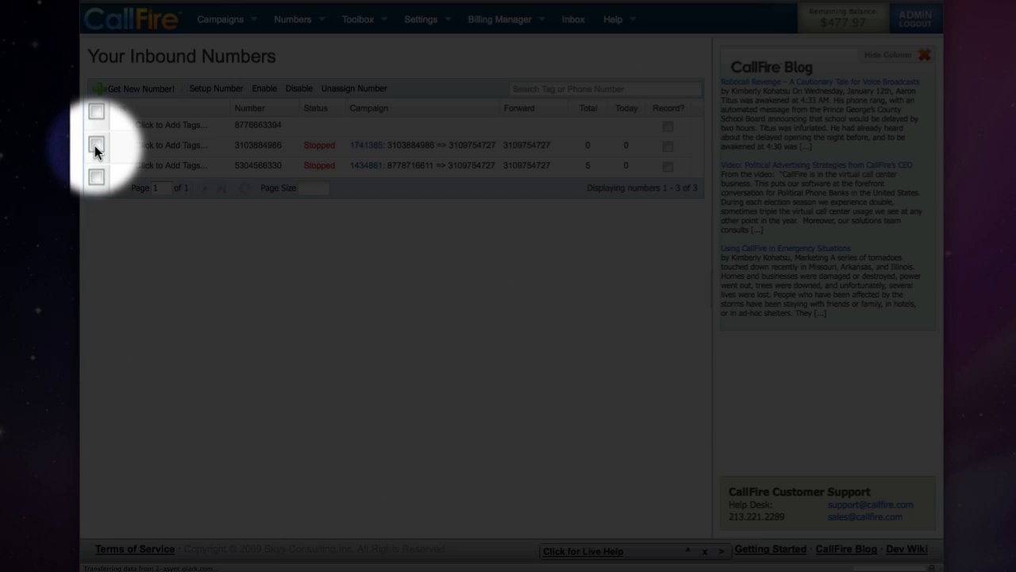
{"action": "left_click", "coordinate": [95, 146]}
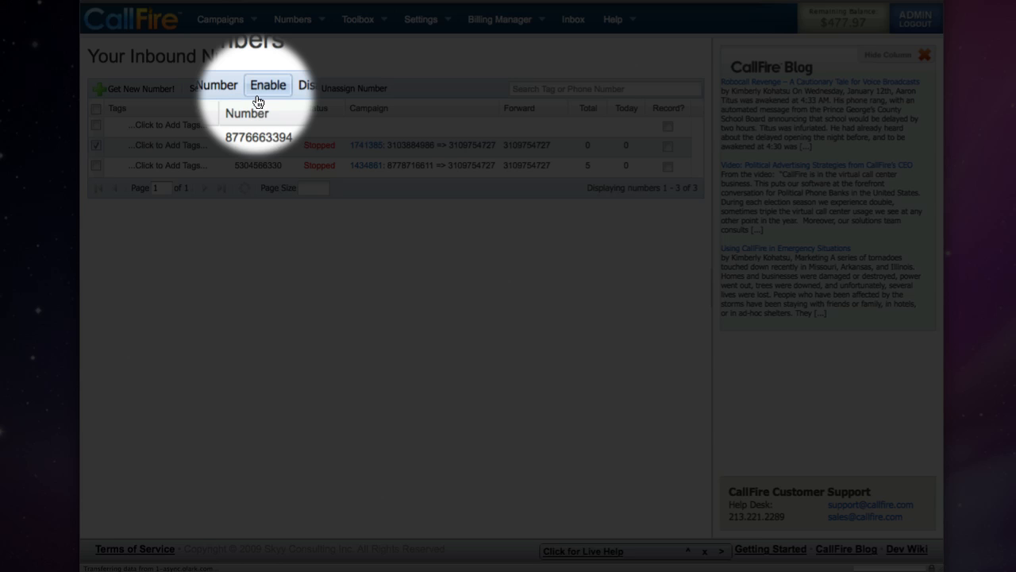
{"action": "left_click", "coordinate": [264, 89]}
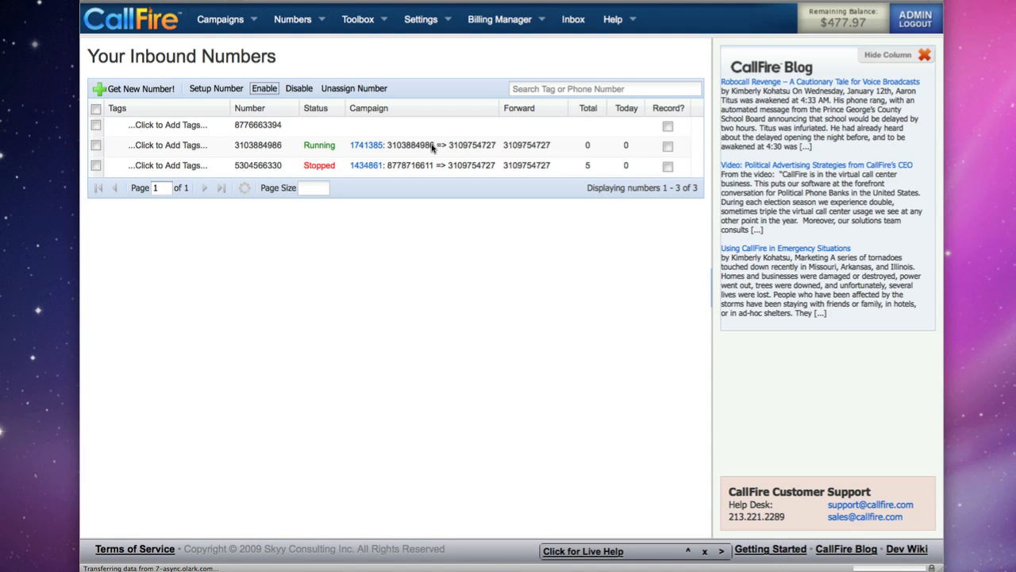
{"action": "mouse_move", "coordinate": [485, 148]}
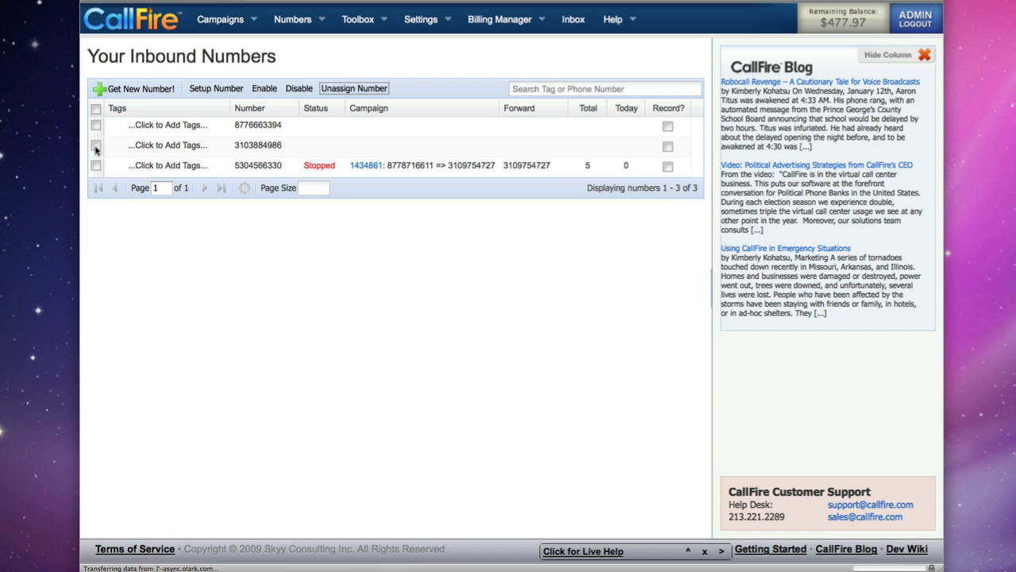
{"action": "left_click", "coordinate": [95, 146]}
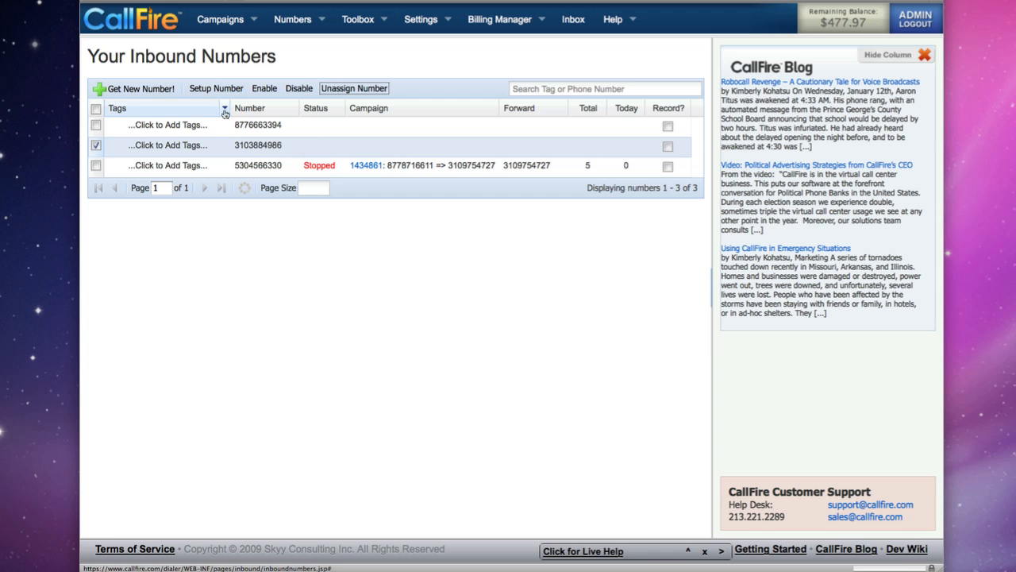
{"action": "left_click", "coordinate": [216, 89]}
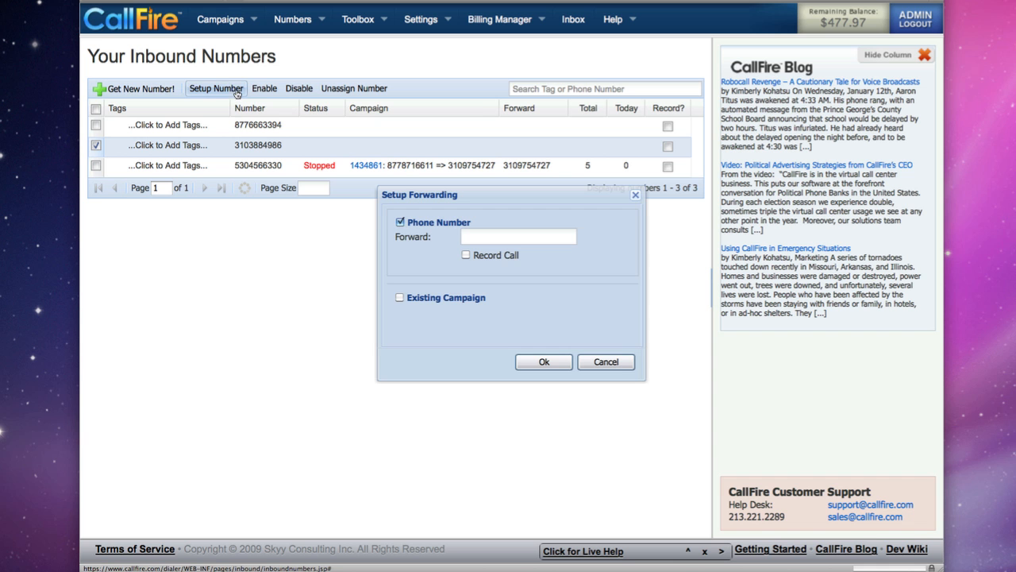
{"action": "mouse_move", "coordinate": [400, 293]}
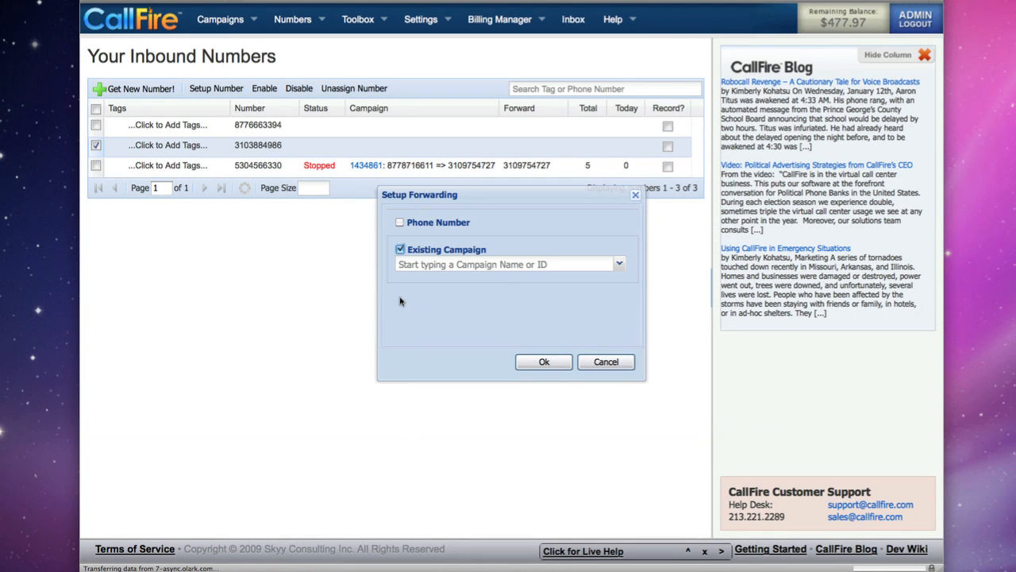
{"action": "mouse_move", "coordinate": [600, 285]}
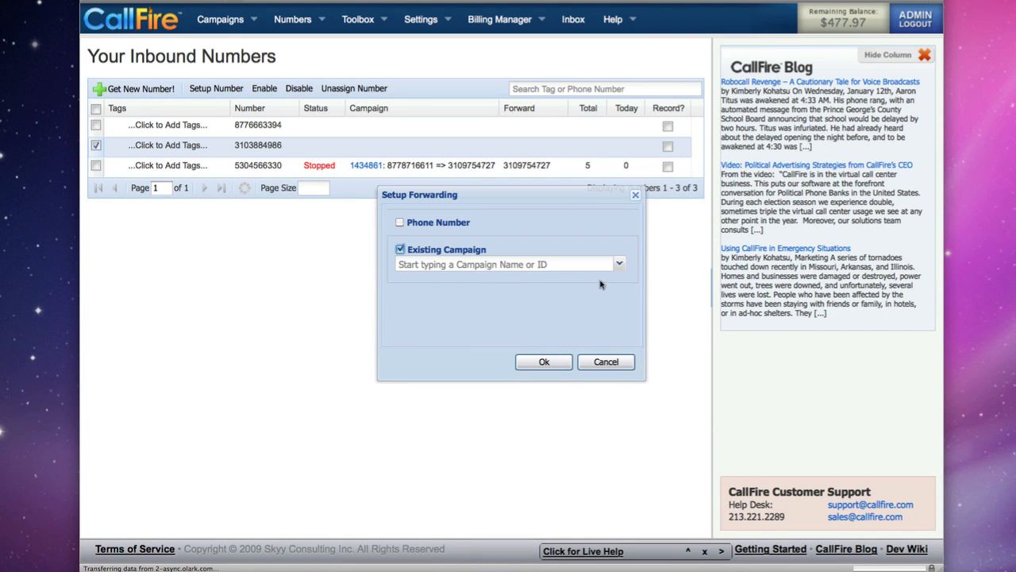
{"action": "left_click", "coordinate": [619, 264]}
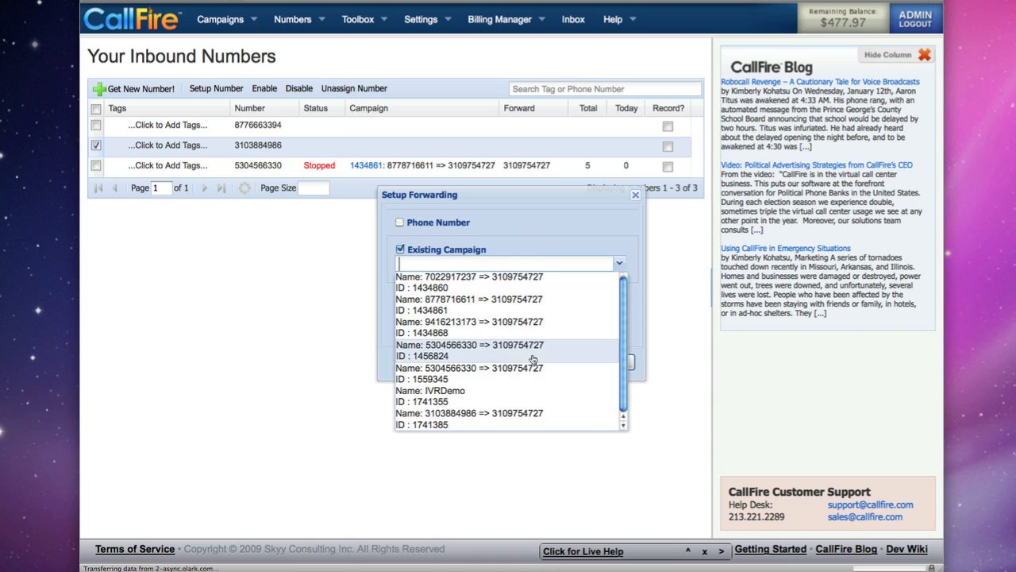
{"action": "left_click", "coordinate": [430, 391]}
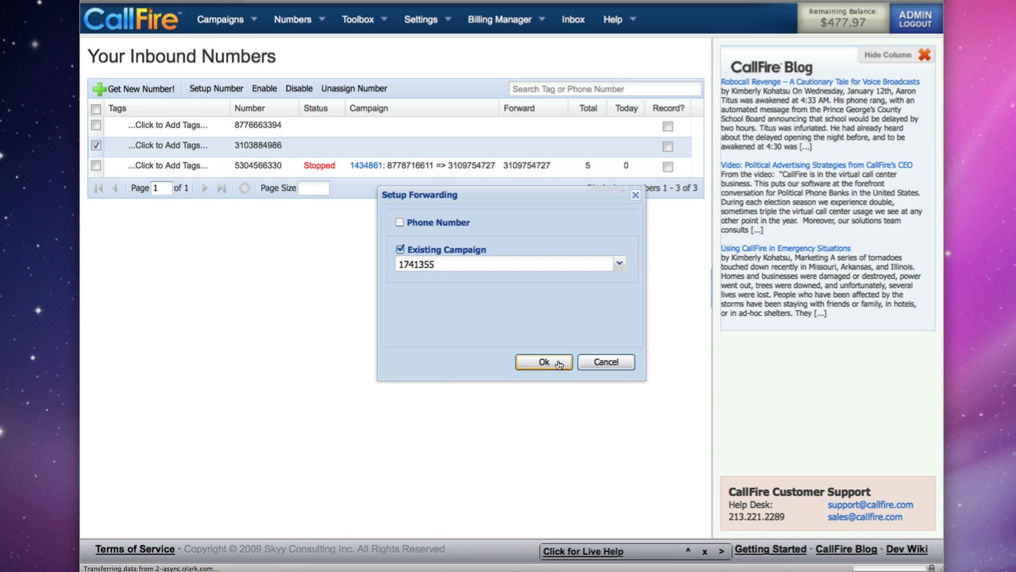
{"action": "left_click", "coordinate": [543, 362]}
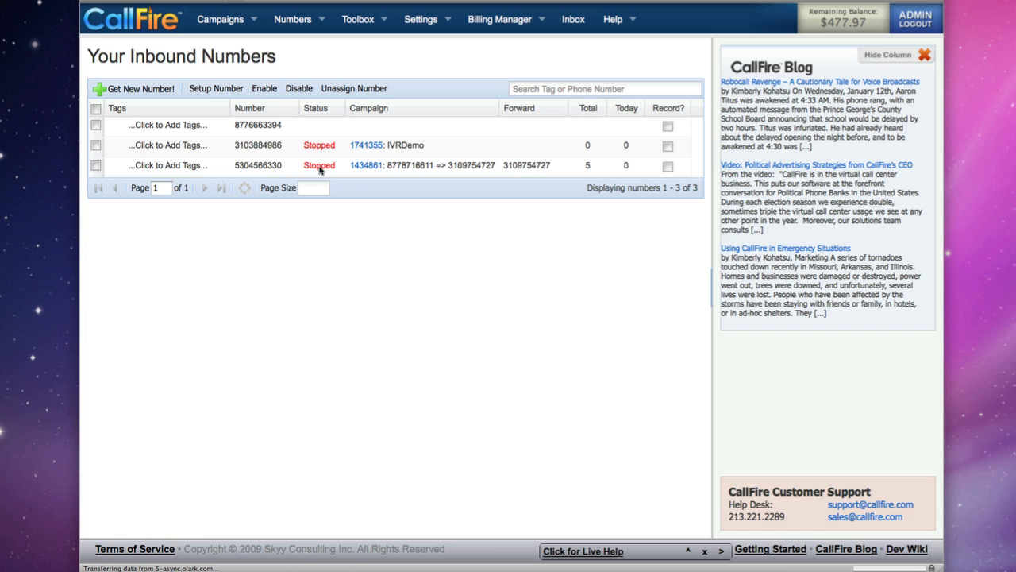
{"action": "mouse_move", "coordinate": [227, 149]}
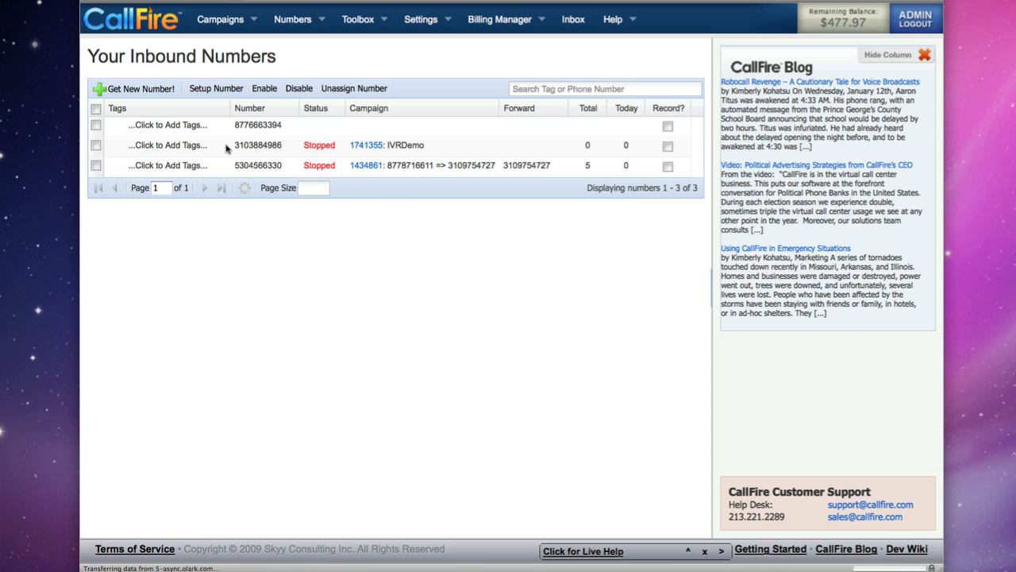
{"action": "left_click", "coordinate": [95, 146]}
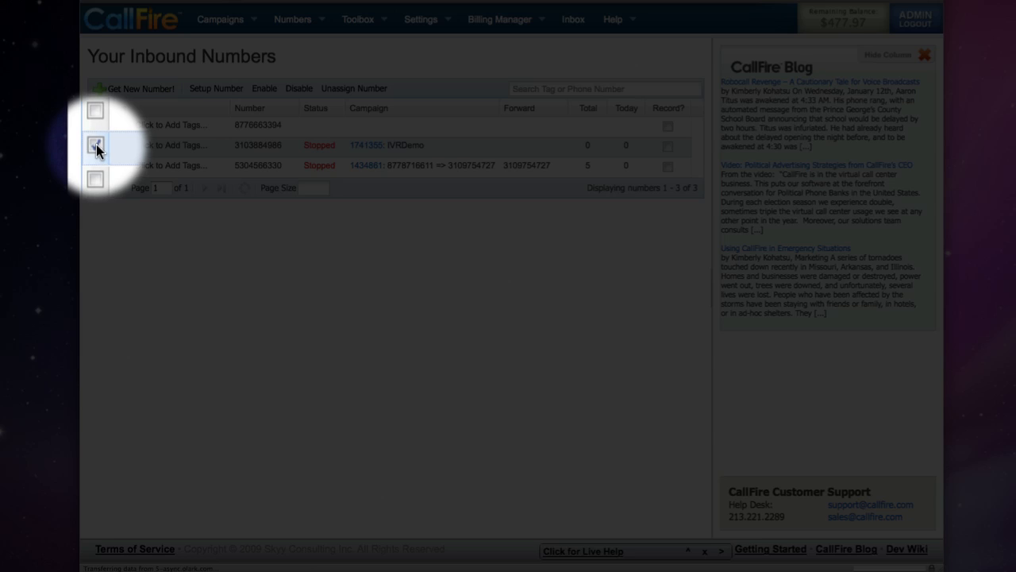